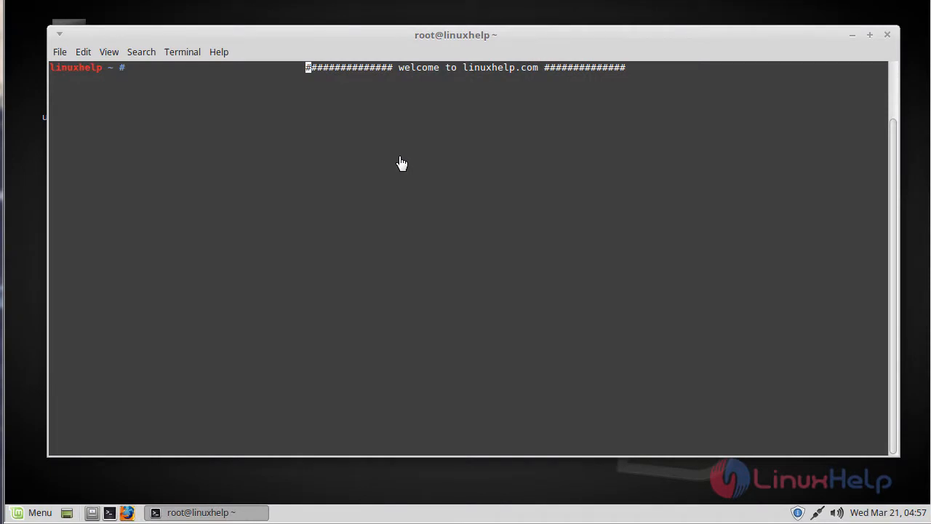
mouse_move(398, 157)
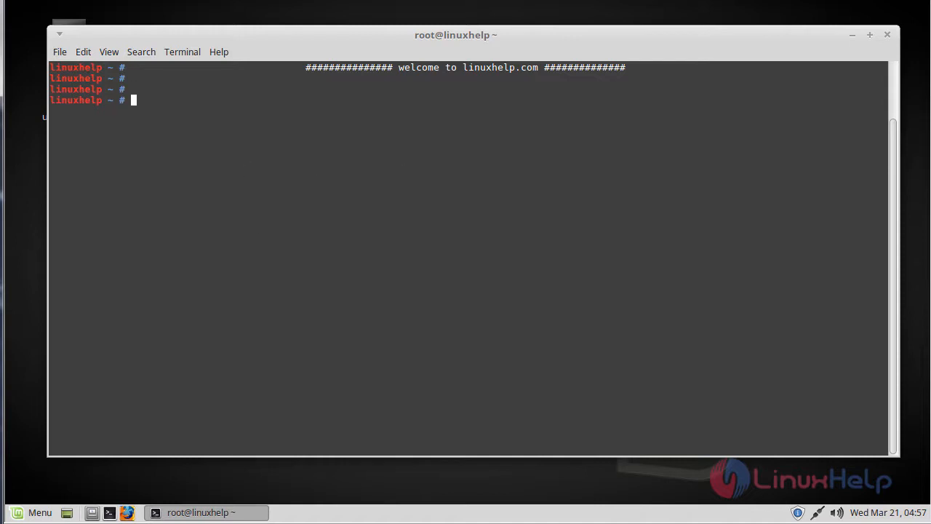
mouse_move(264, 160)
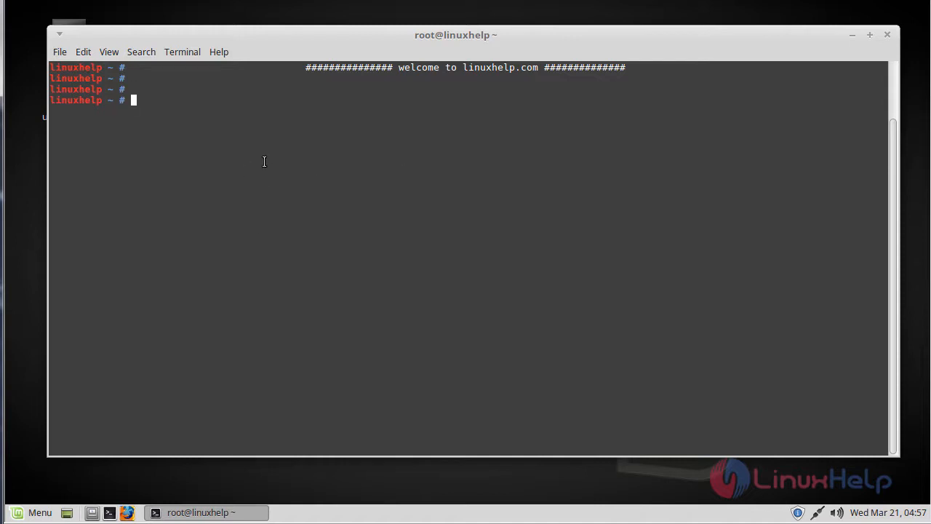
- Add the ppa:ricotz/docky package source with add-apt-repository so its signing key is imported
text(add-apt-repository ppa:ricotz/docky)
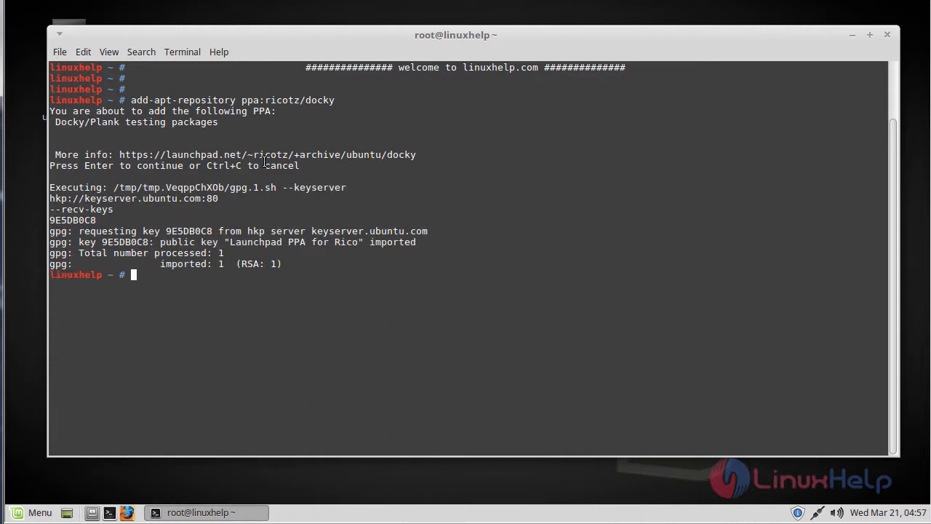
- Run apt-get update so all package lists, including the new ricotz/docky source, are refreshed
text(ap)
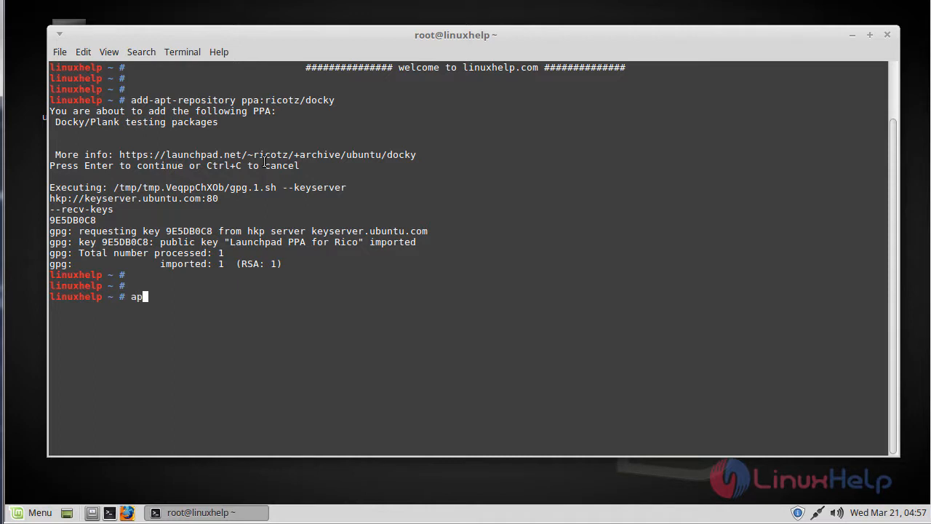
text(t-get)
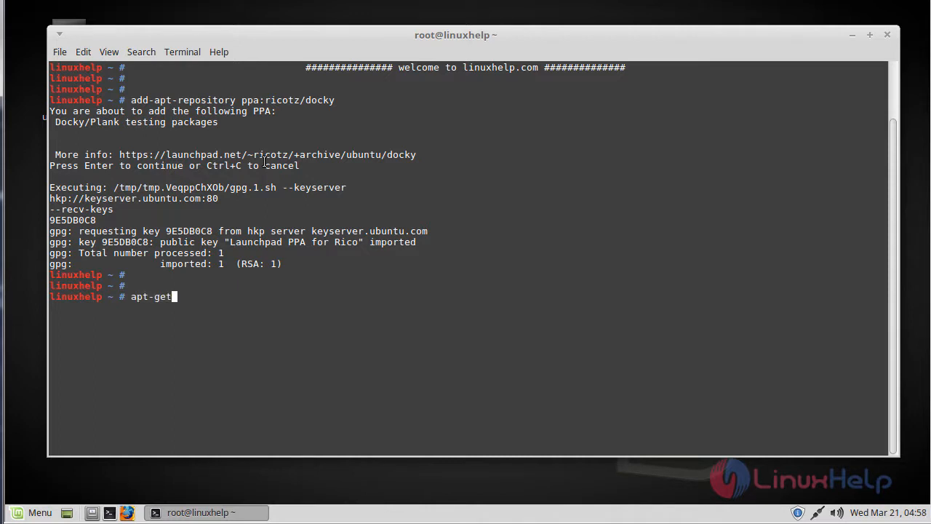
text(updat)
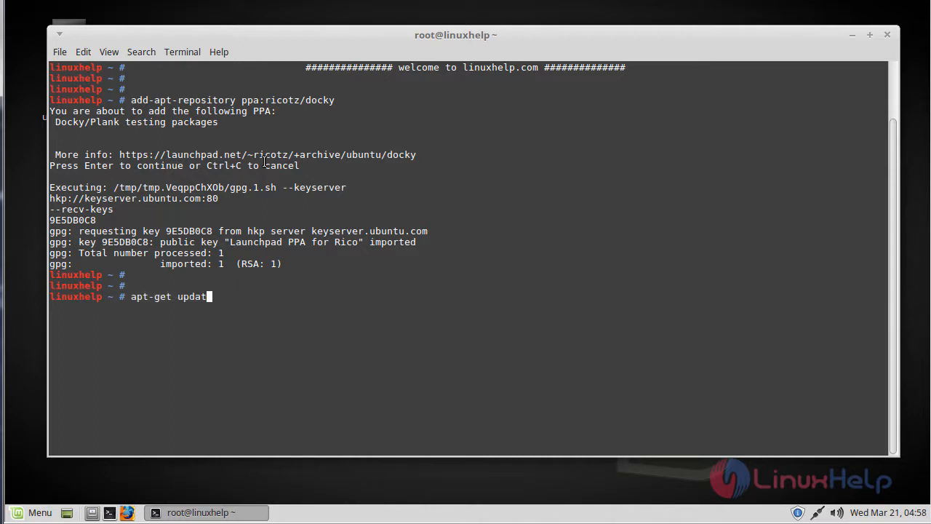
key(Return)
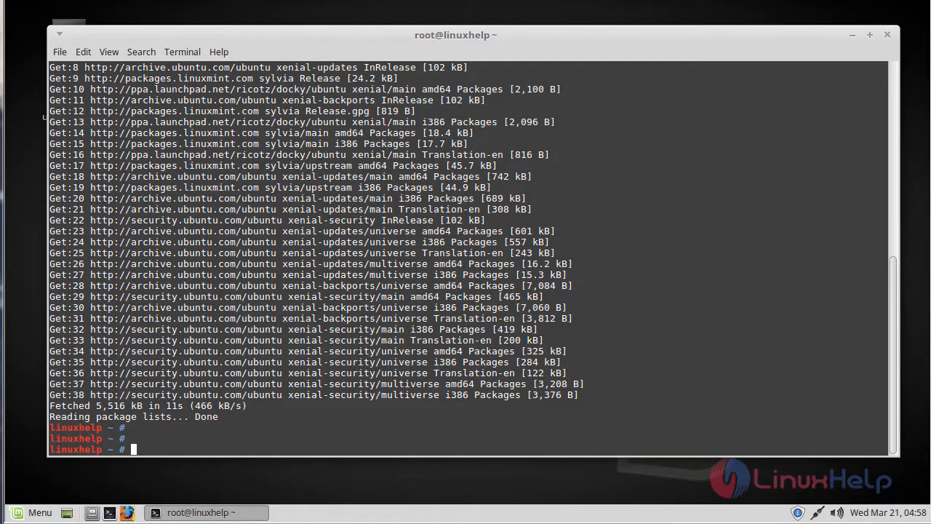
mouse_move(483, 418)
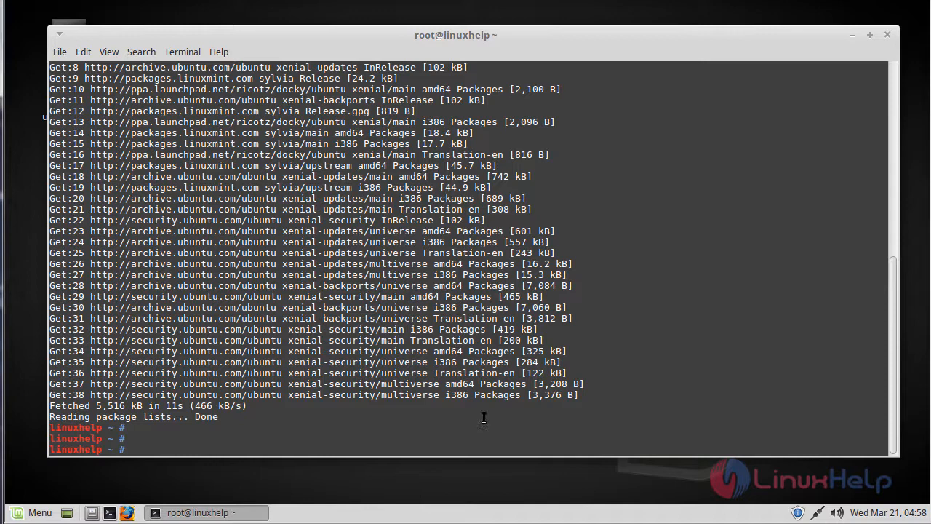
- Install the plank package with apt-get install plank, answering y so setup completes and the dock starts
text(apt)
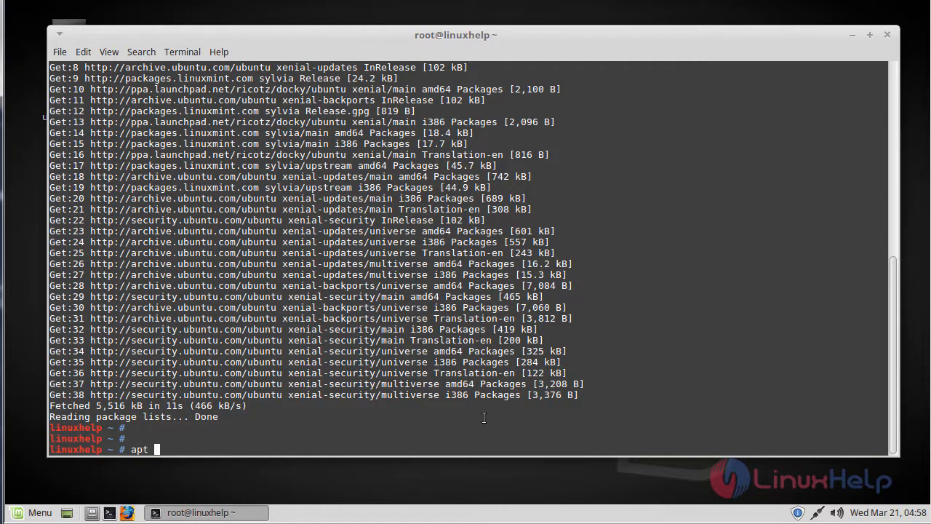
text(-get)
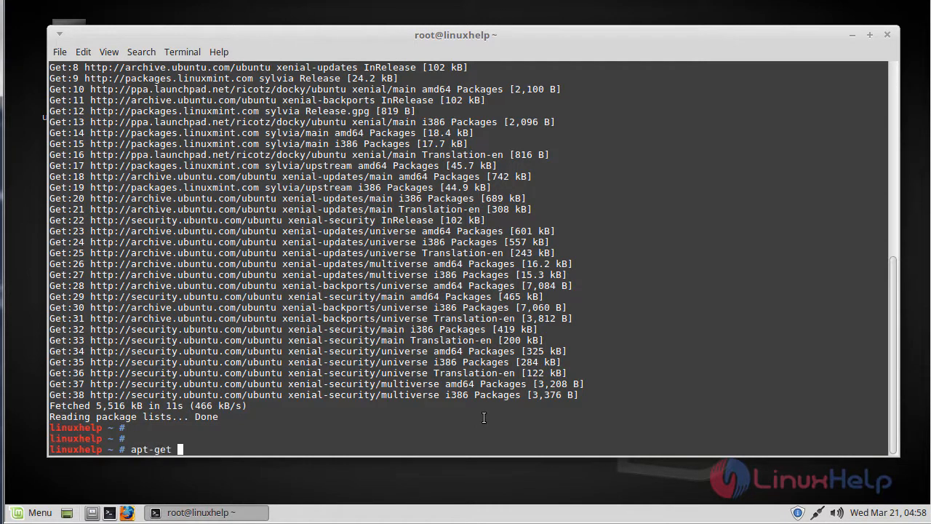
text(install)
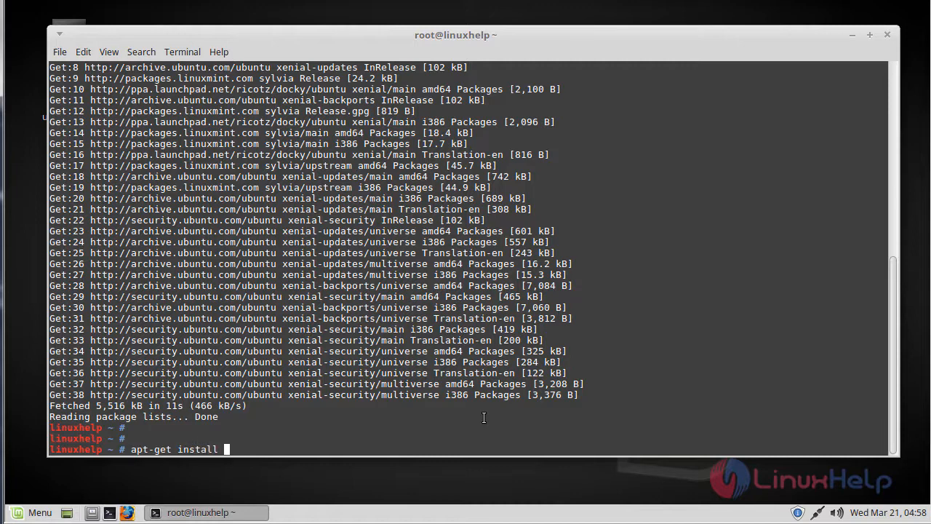
text(plank)
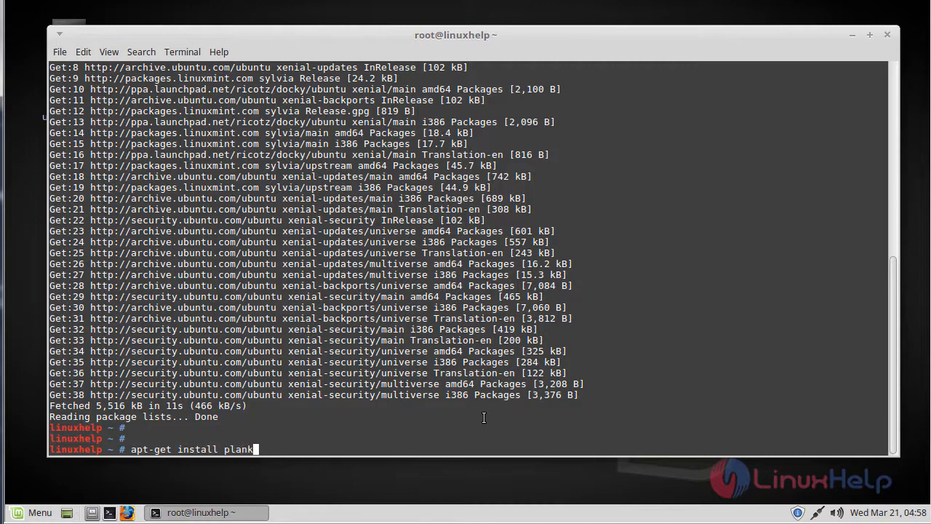
key(Return)
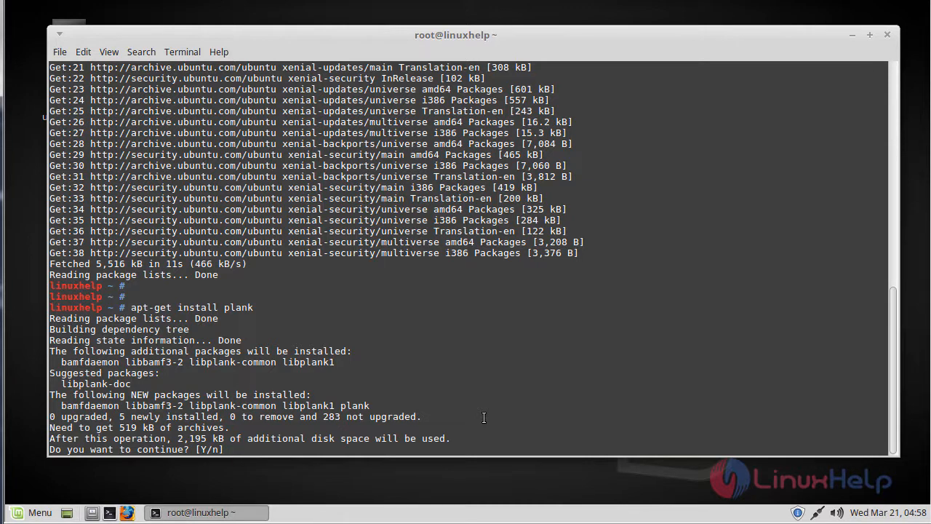
text(y)
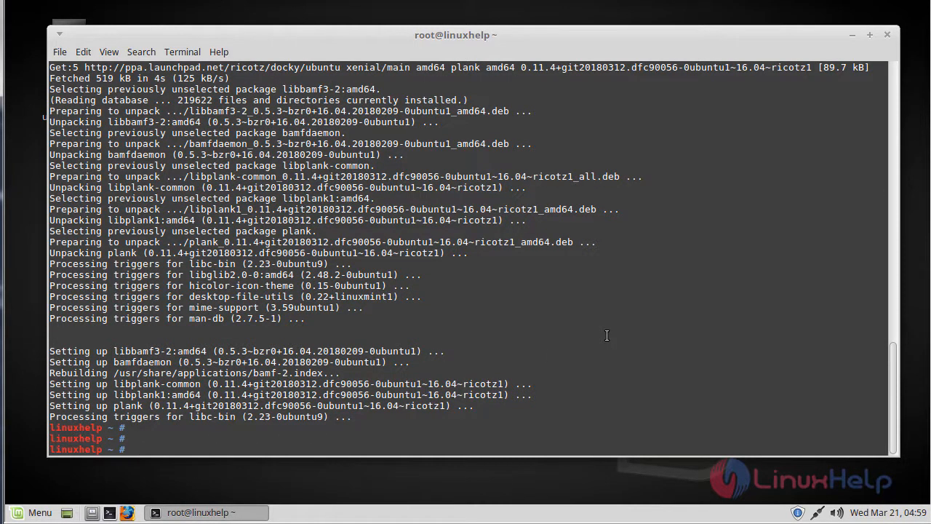
click(32, 512)
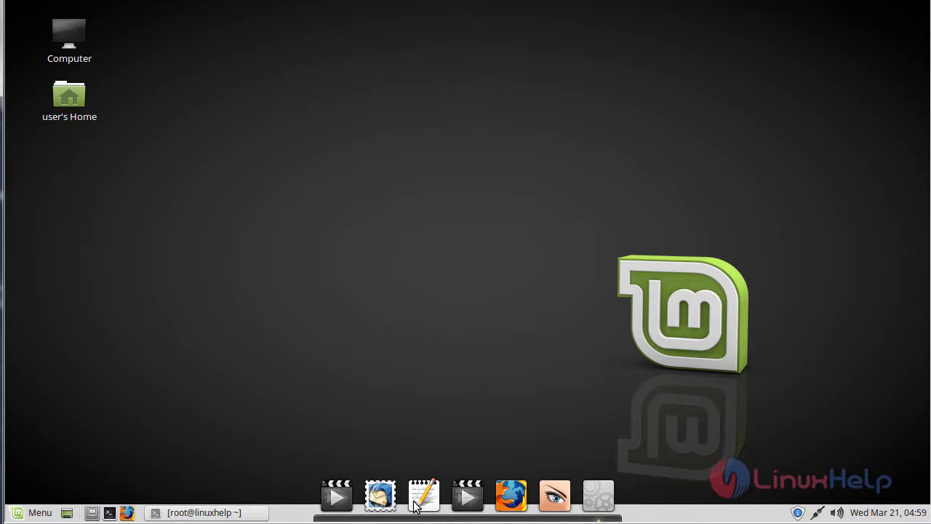
mouse_move(448, 509)
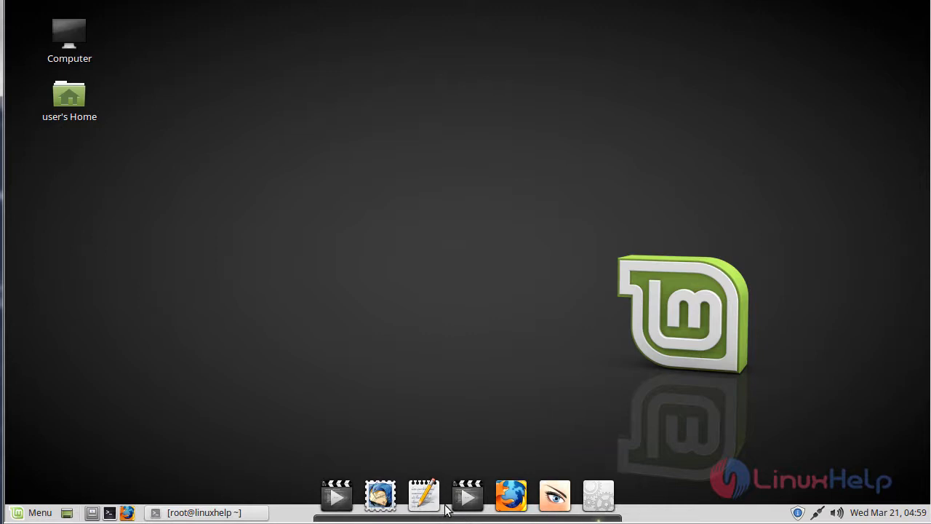
mouse_move(424, 495)
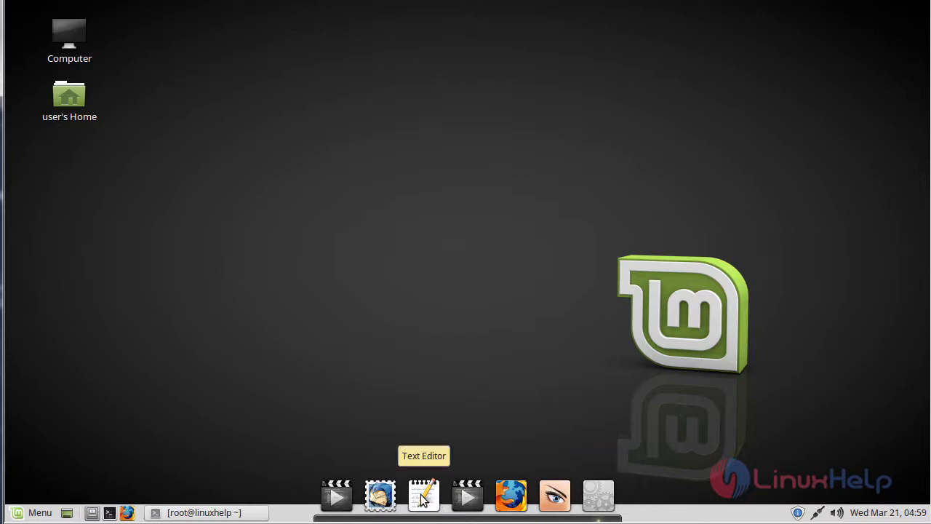
- Launch the text editor and Firefox from the Plank dock, then minimize Firefox to leave the editor showing
click(423, 494)
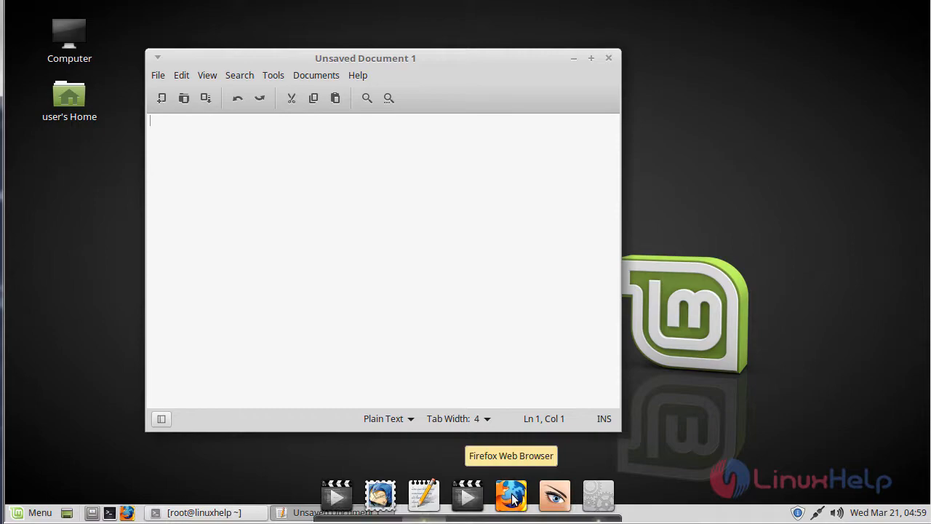
click(510, 495)
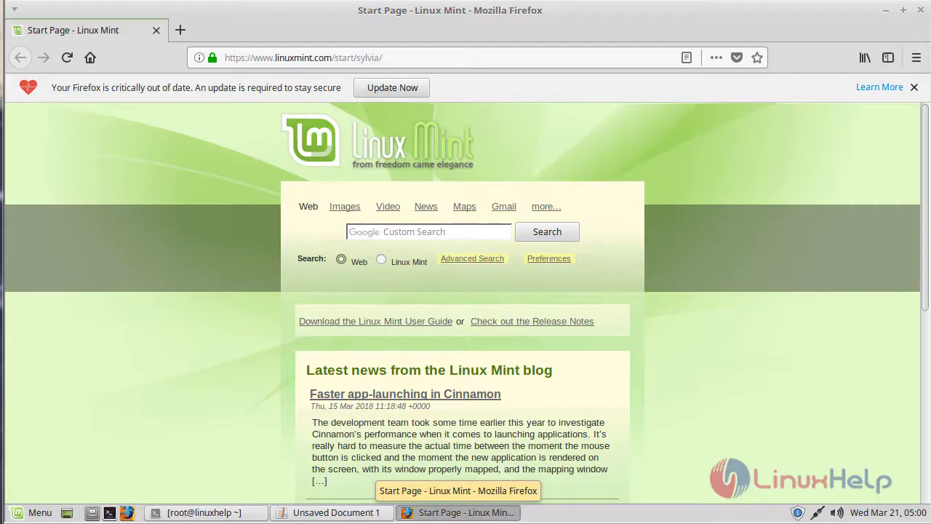
mouse_move(884, 10)
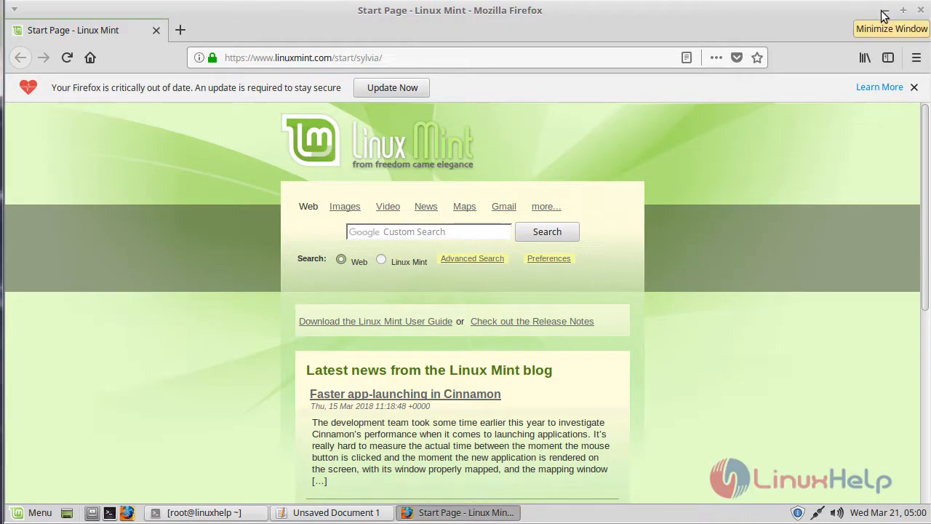
click(875, 10)
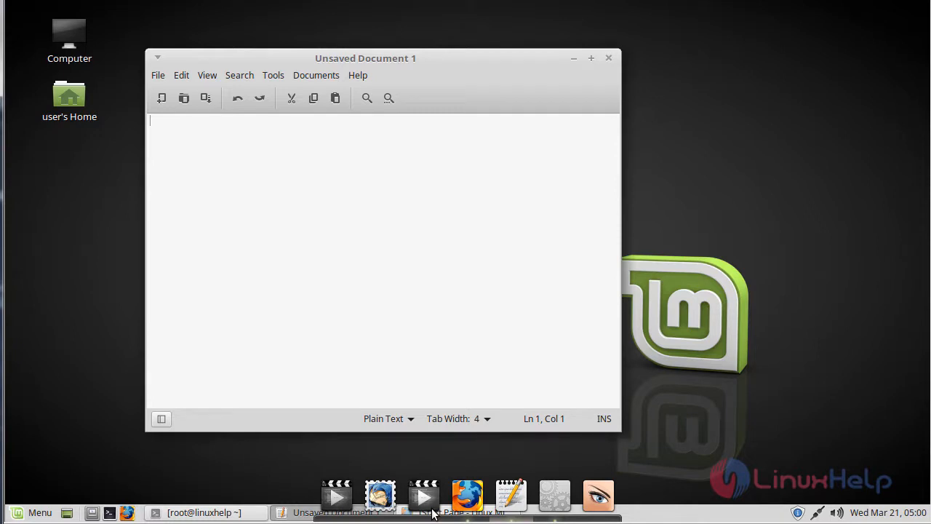
mouse_move(425, 498)
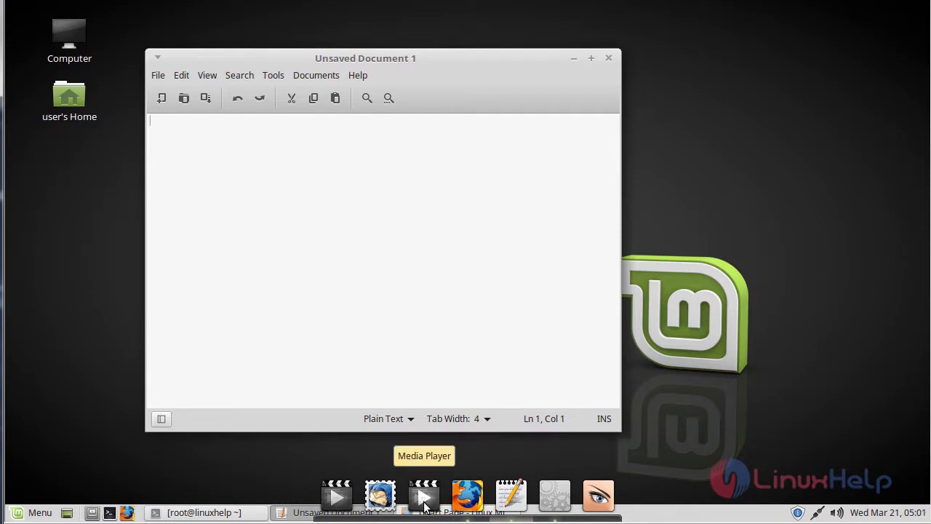
mouse_move(380, 496)
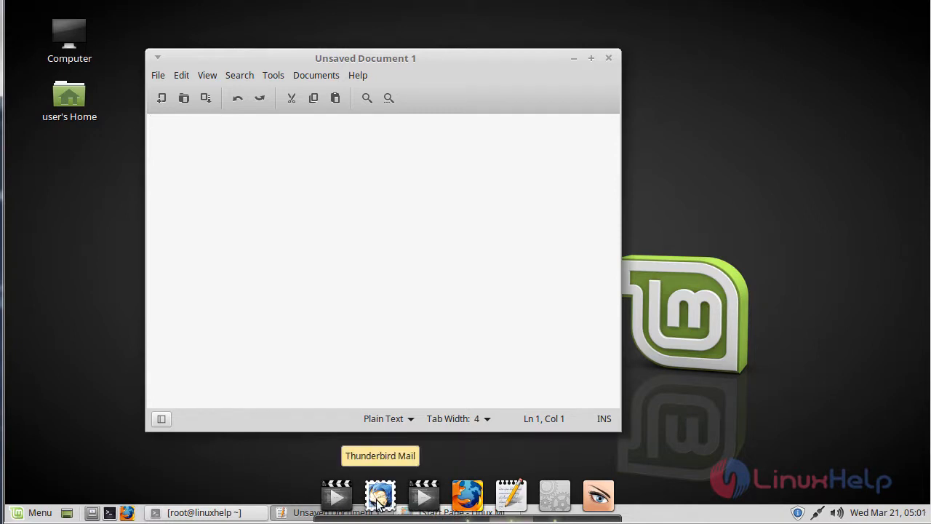
mouse_move(598, 496)
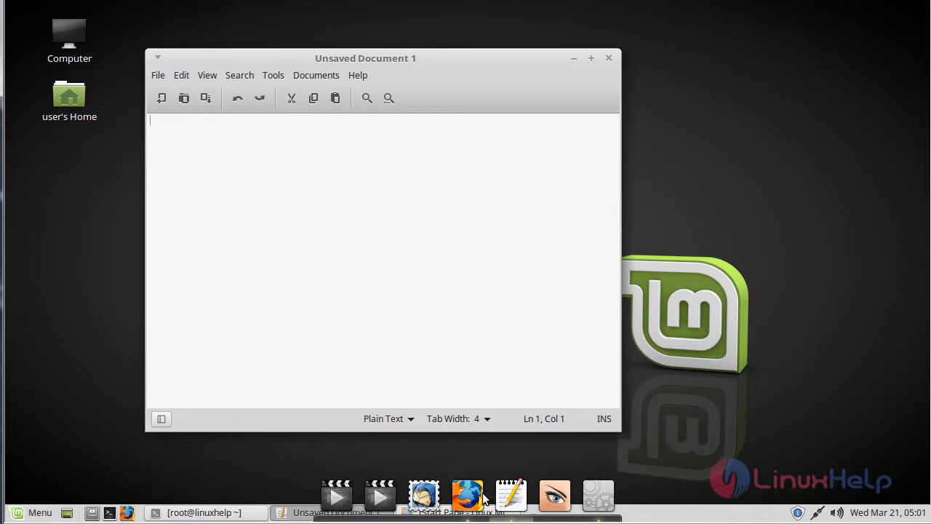
mouse_move(597, 494)
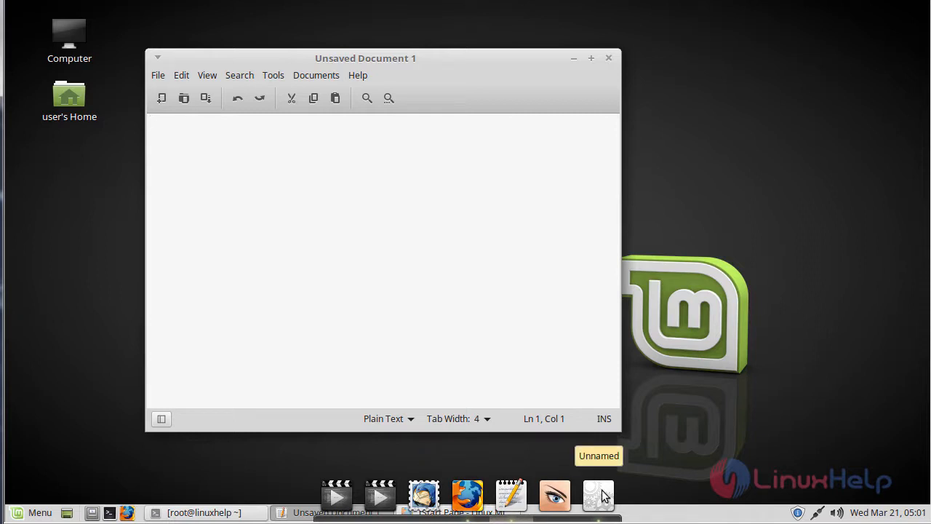